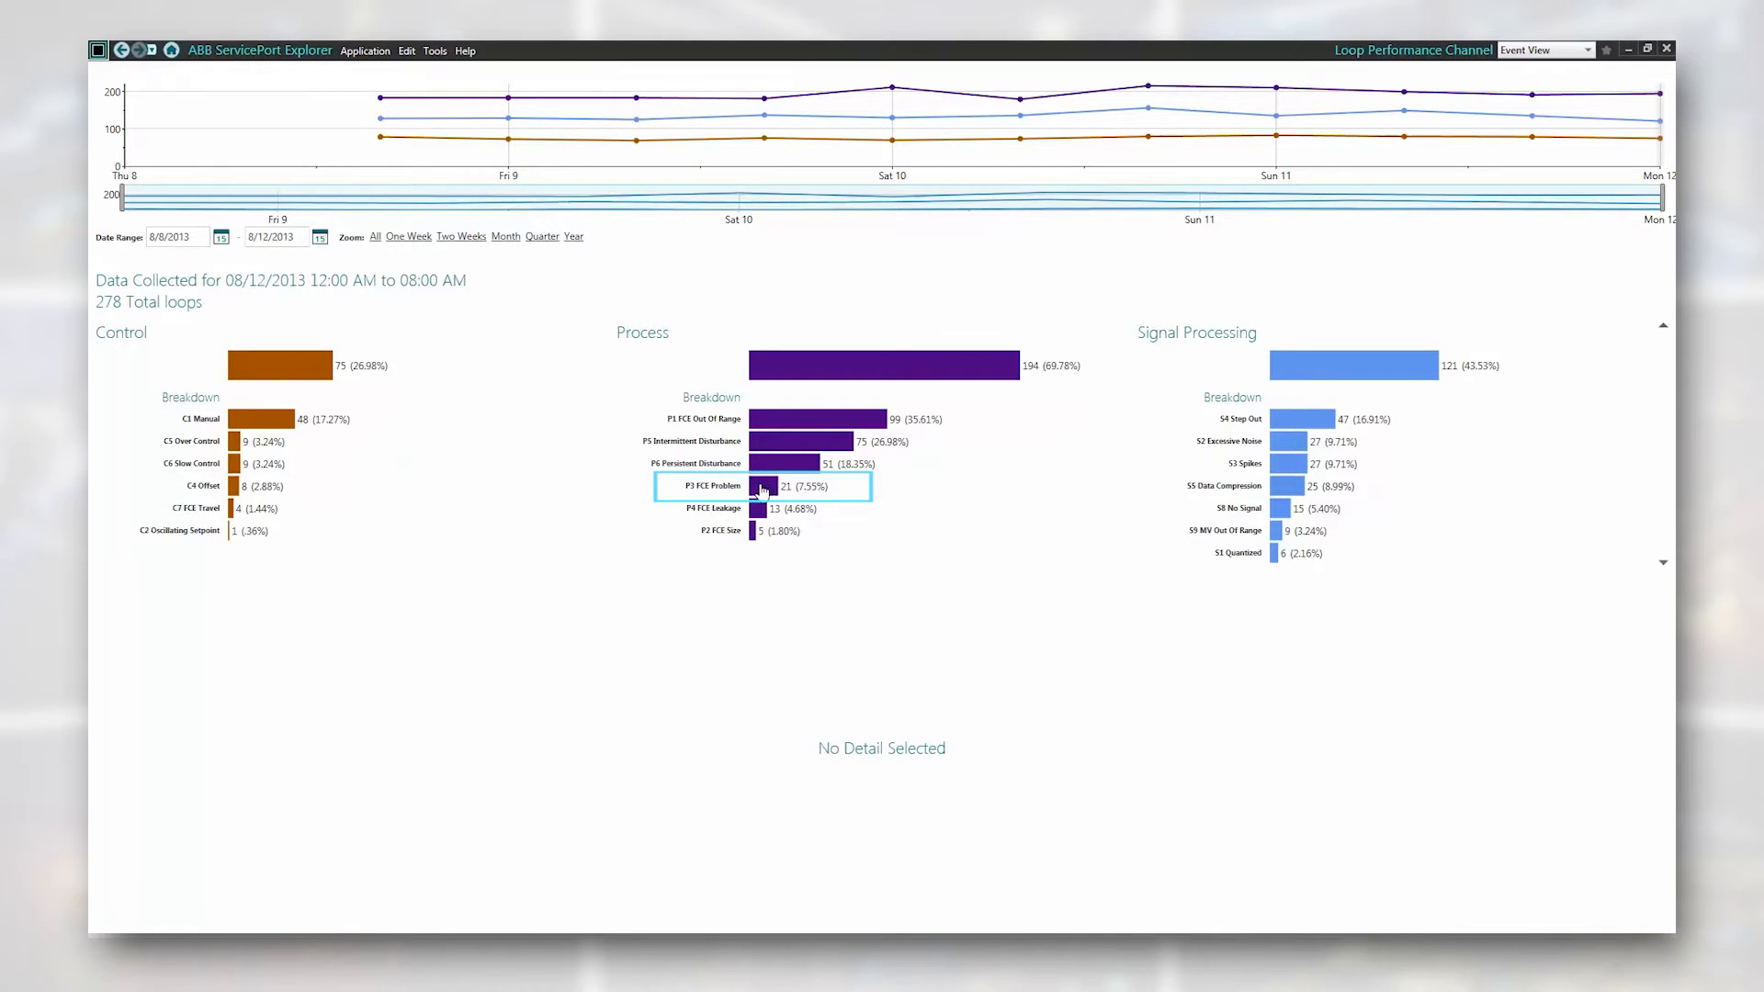
Step: Drill into the P3 FCE Problem bar to list each loop tag with its problem count
click(804, 486)
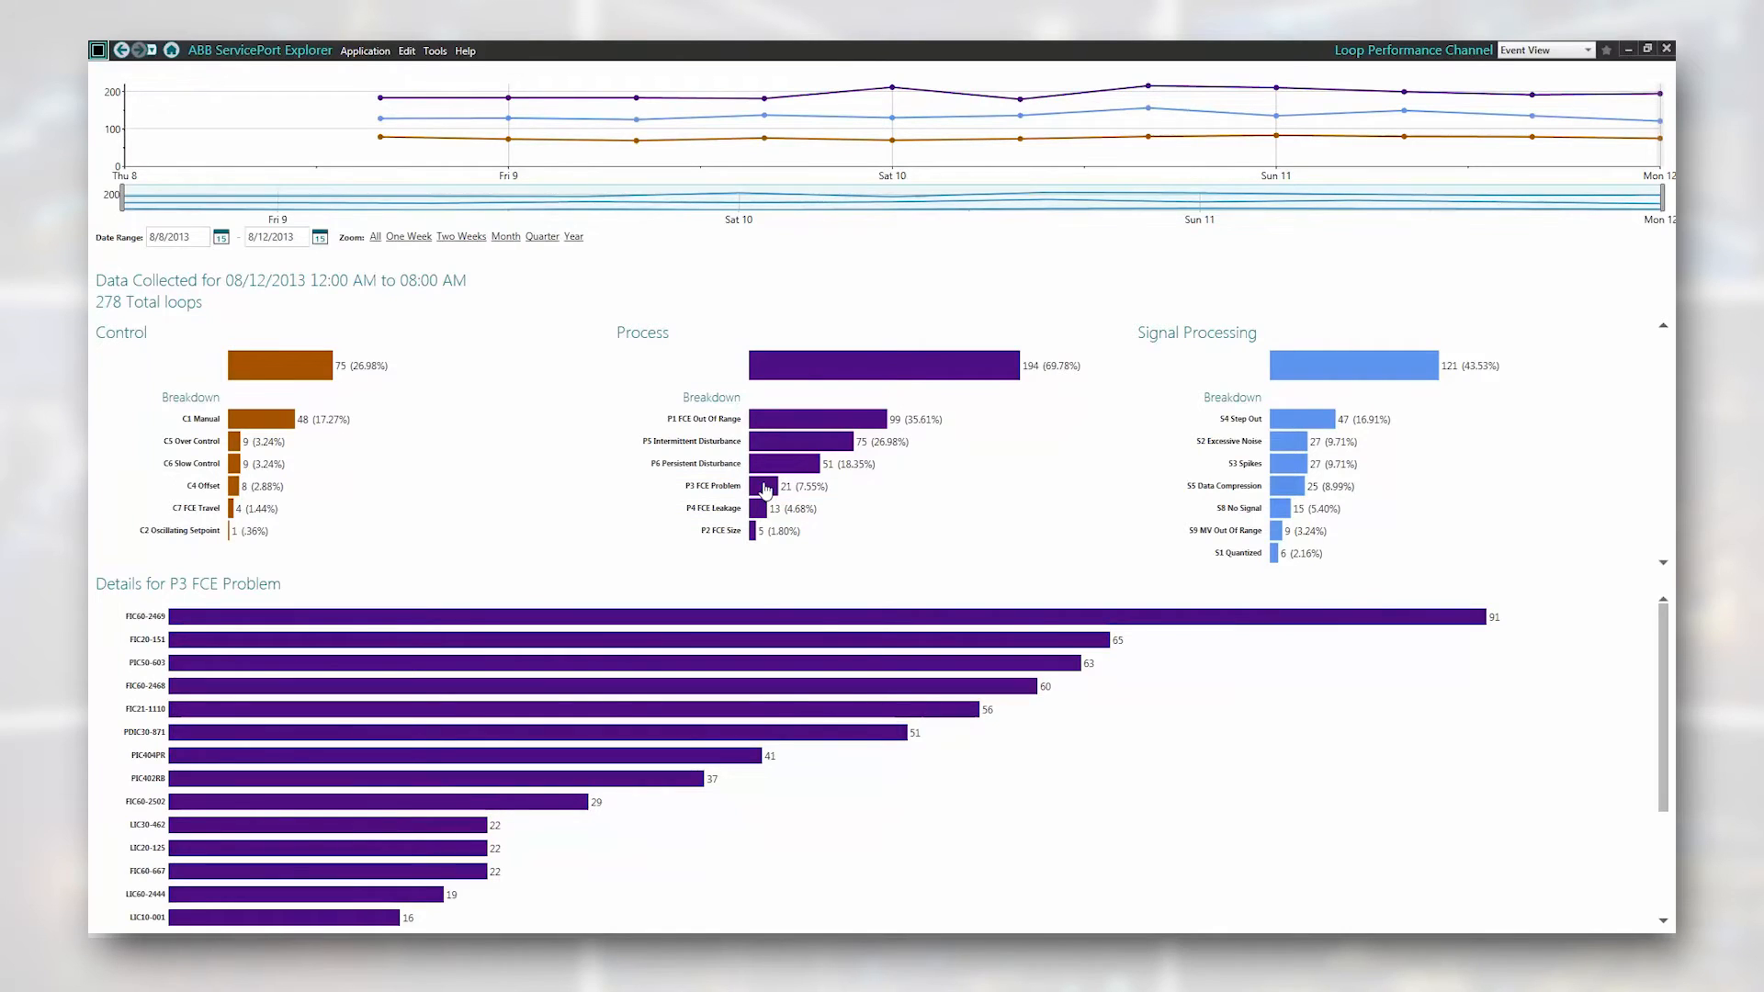